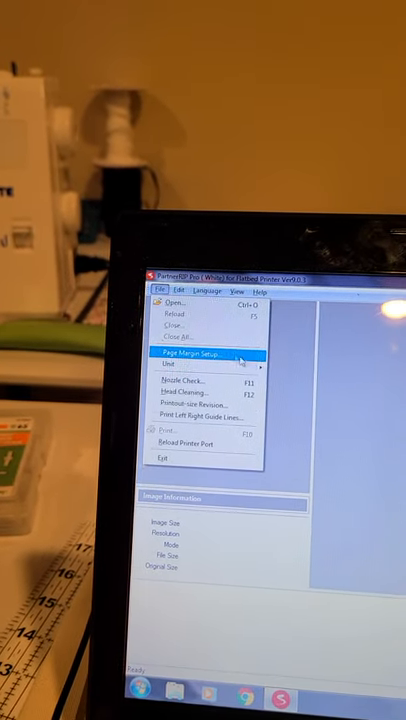
Bring up the Open dialog showing the folder of Pokemon image files.
{"action": "left_click", "coordinate": [242, 312]}
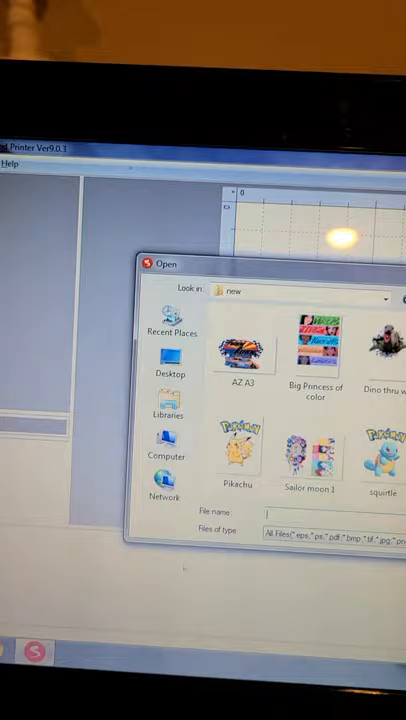
Load the Pikachu image file onto the print page.
{"action": "double_click", "coordinate": [236, 444]}
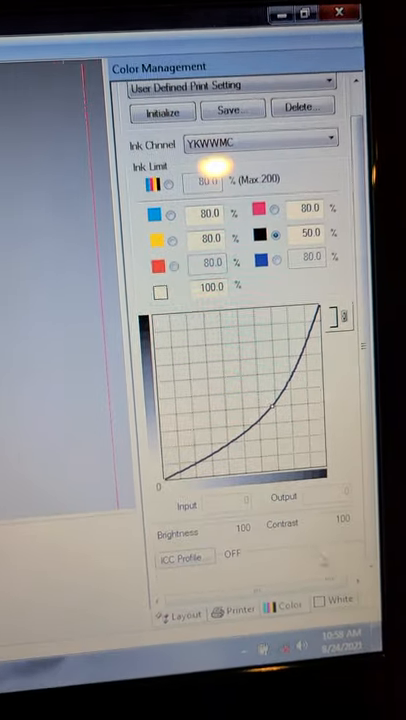
Switch from the colour ink levels to the White Ink Control settings.
{"action": "left_click", "coordinate": [376, 656]}
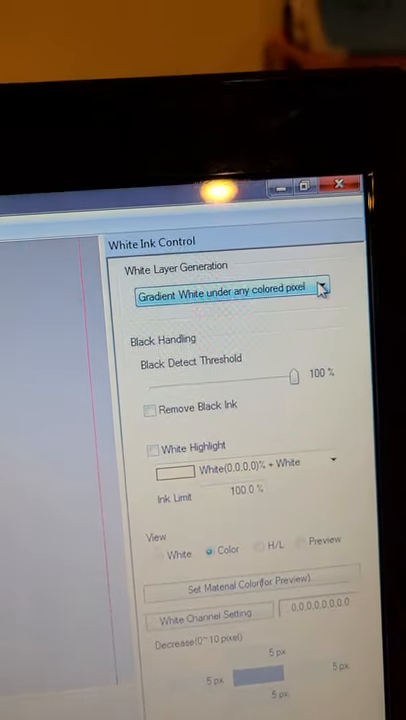
Set White Layer Generation to 'Gradient White under any colored pixel'.
{"action": "left_click", "coordinate": [230, 288]}
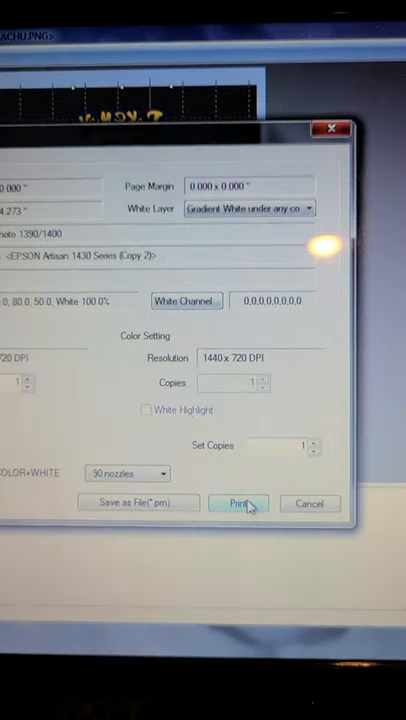
Send the mirrored Pikachu design to the Epson 1430 at 1440x720 DPI with the white layer.
{"action": "left_click", "coordinate": [240, 504]}
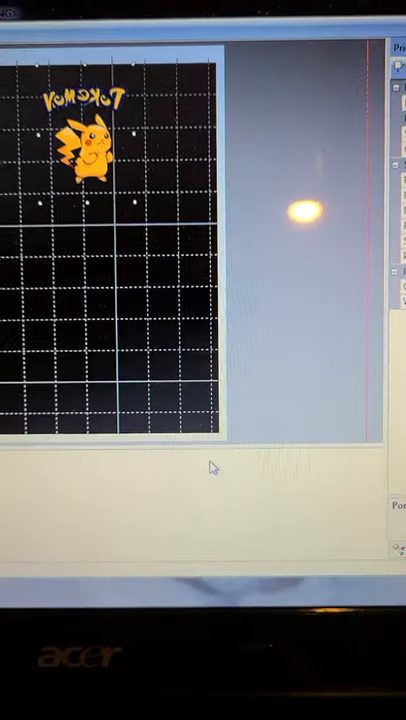